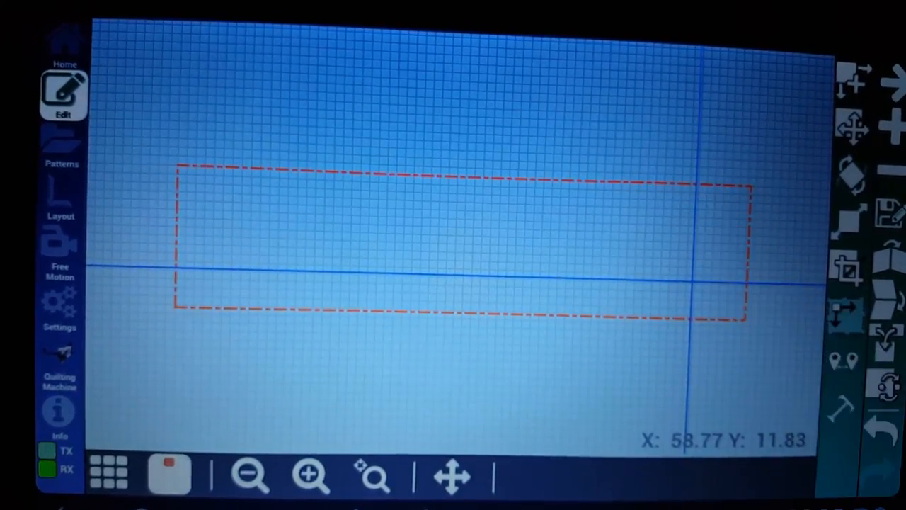
- Repeat the clamshell pantograph seven times across the block's top edge
click(60, 145)
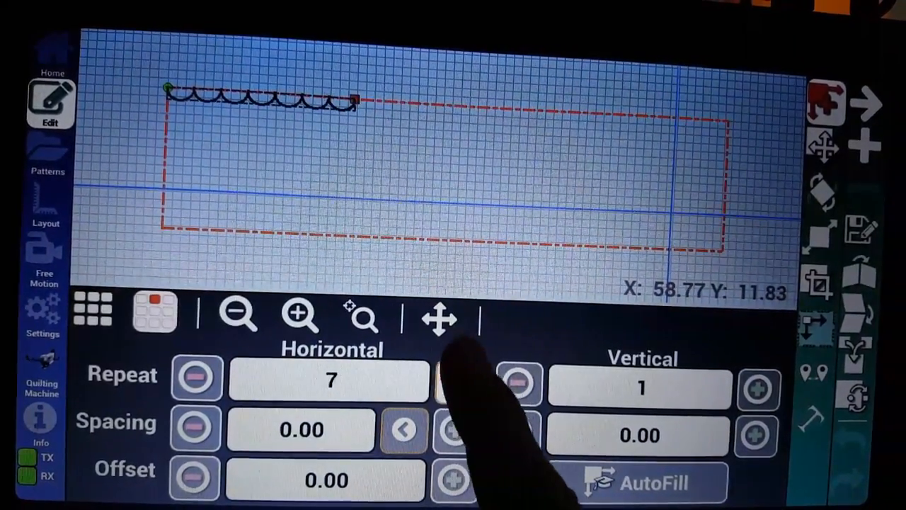
- Resize the clamshell row until it reaches the block's right edge
click(457, 381)
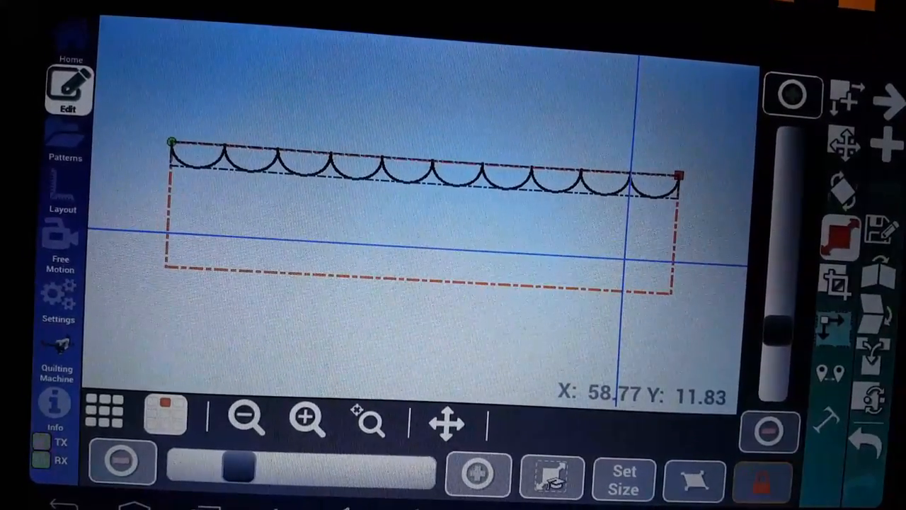
- Close the size panel to finish resizing the clamshell row
click(65, 149)
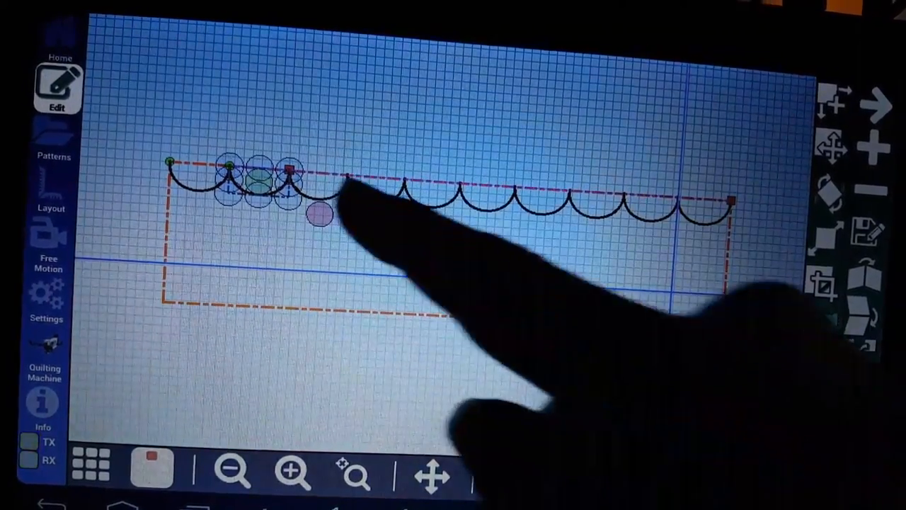
- Drag the single clamshell to the block's bottom-left corner
click(434, 477)
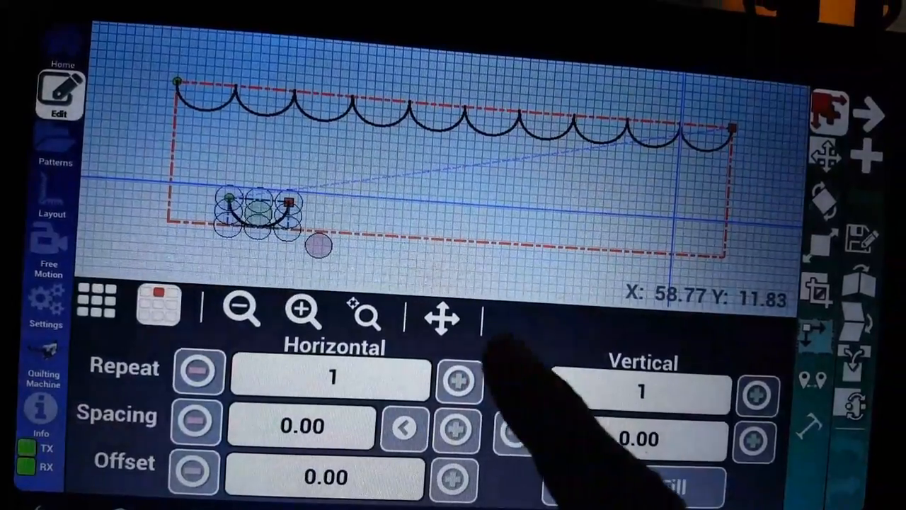
- Increase Horizontal Repeat on the lower clamshell so its row spans the block
click(459, 380)
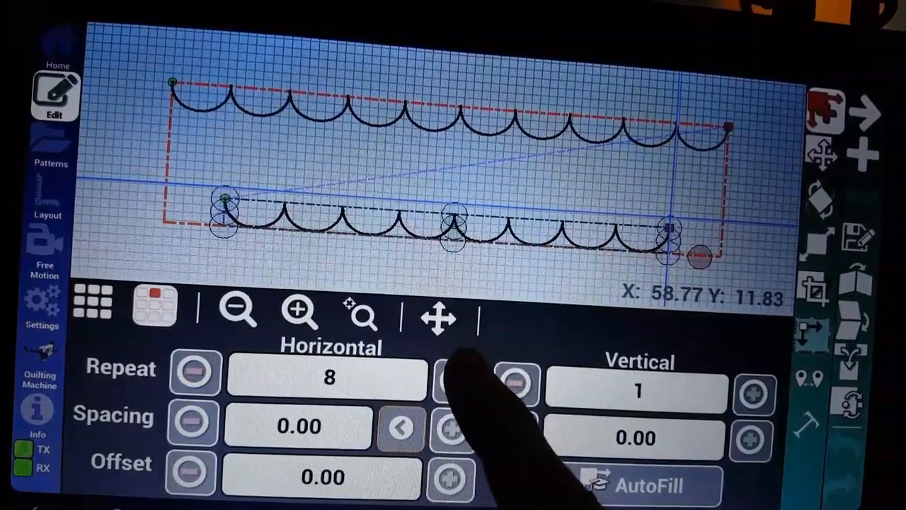
click(451, 383)
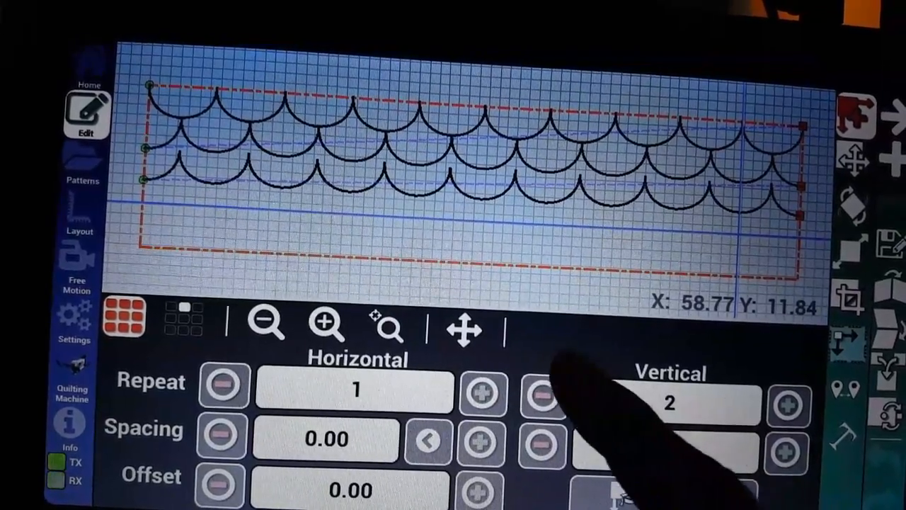
- Add a vertical repeat to the merged clamshell rows
click(542, 395)
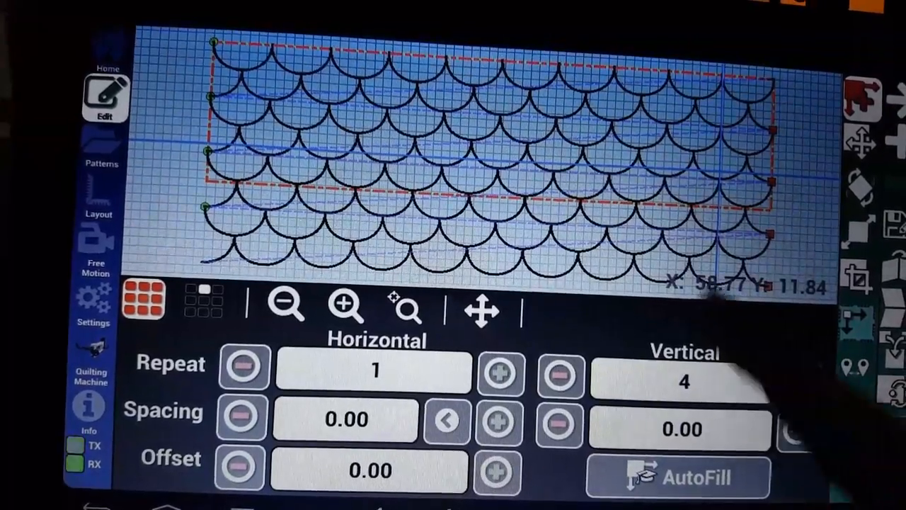
- Reduce Vertical Repeat back to 2 so the rows fit inside the block
click(559, 375)
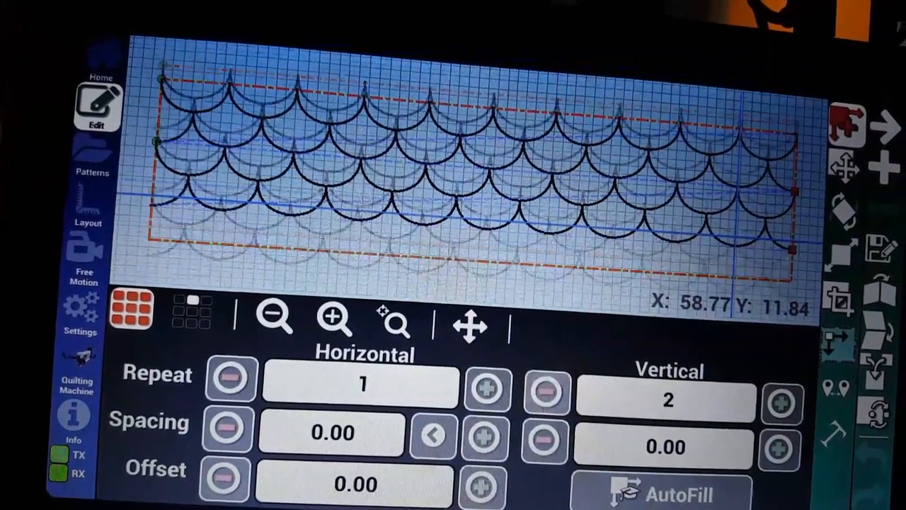